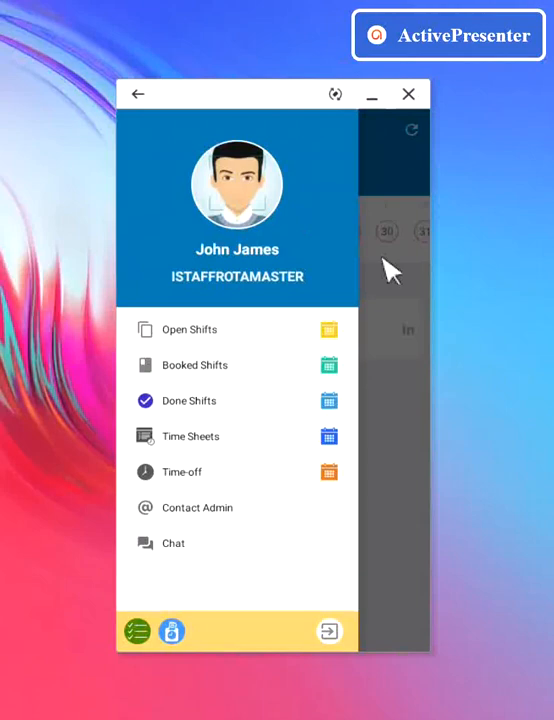
mouse_move(207, 340)
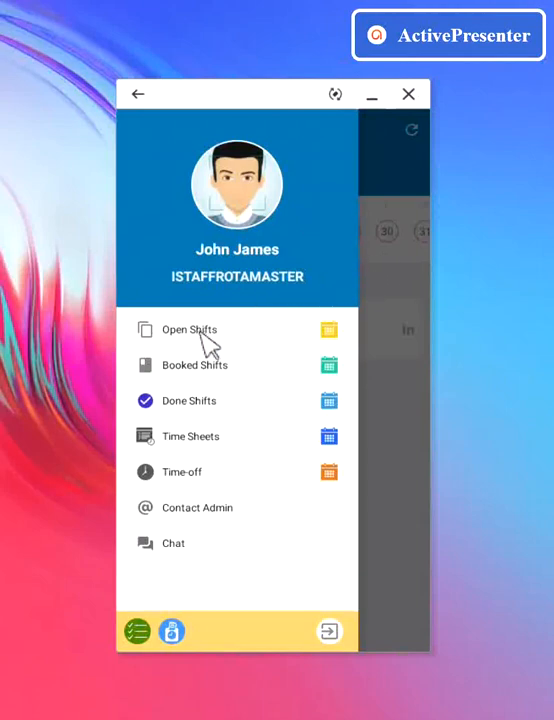
View open shift 36248, then the started booked shift 36170 for Mrs Lucy on 20 October.
click(188, 330)
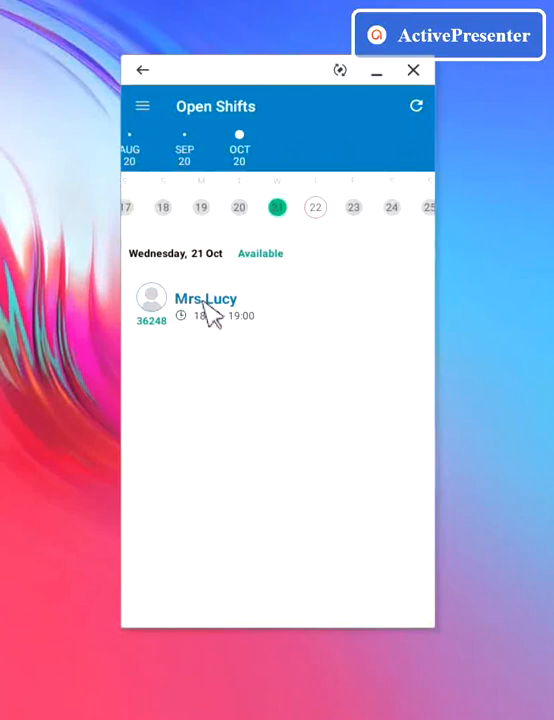
click(205, 305)
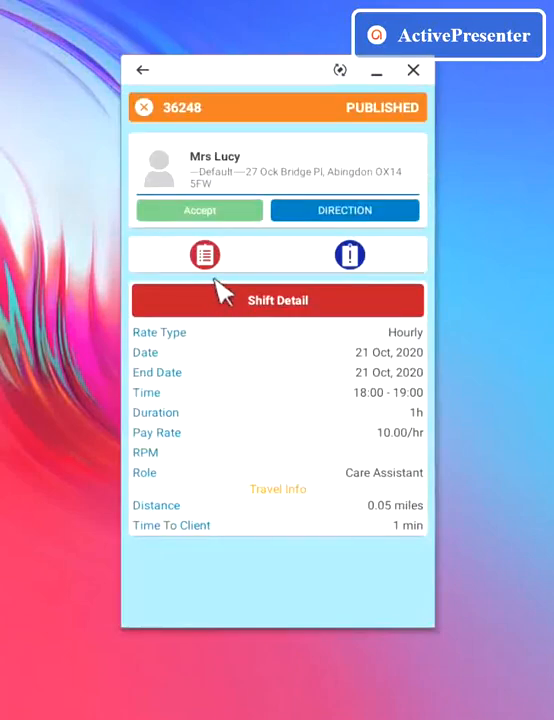
mouse_move(248, 248)
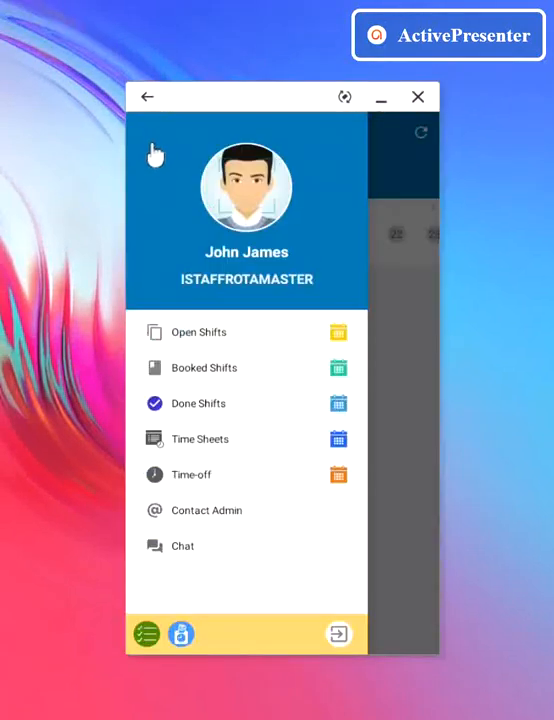
mouse_move(194, 322)
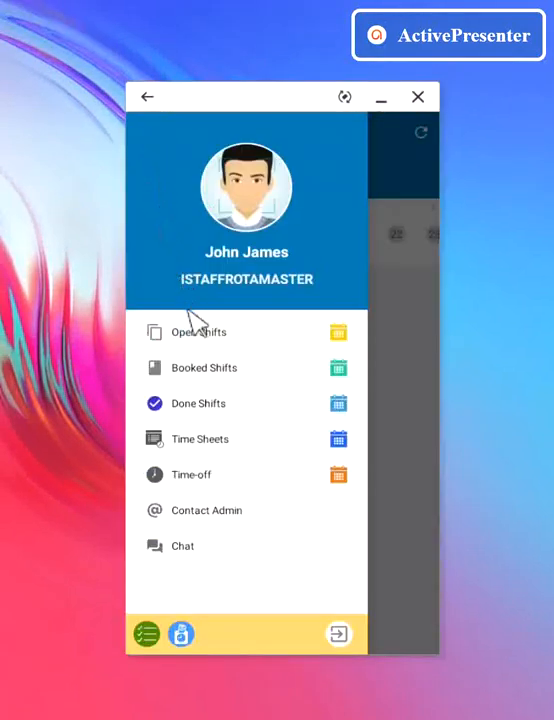
mouse_move(210, 378)
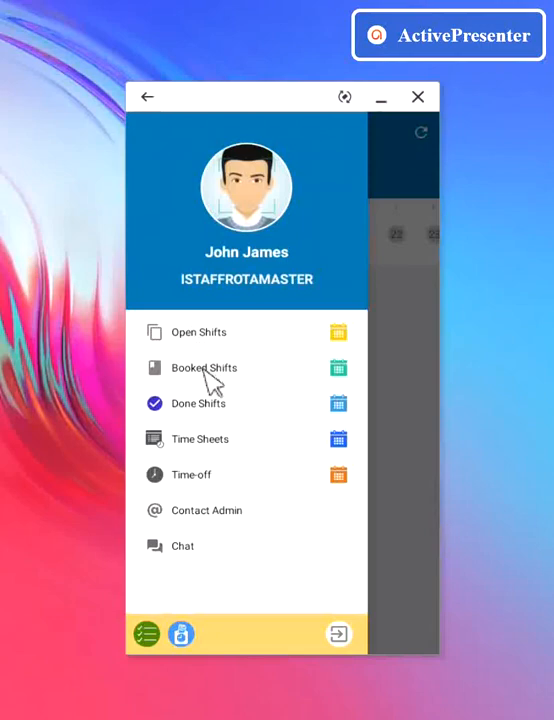
click(204, 368)
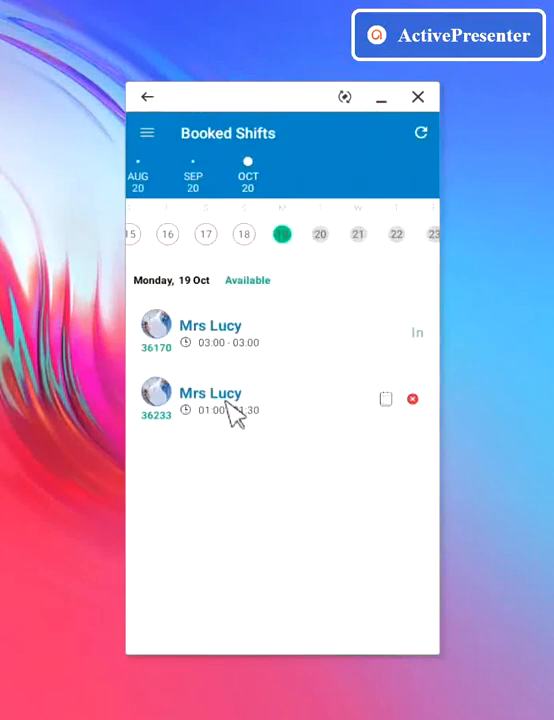
click(210, 400)
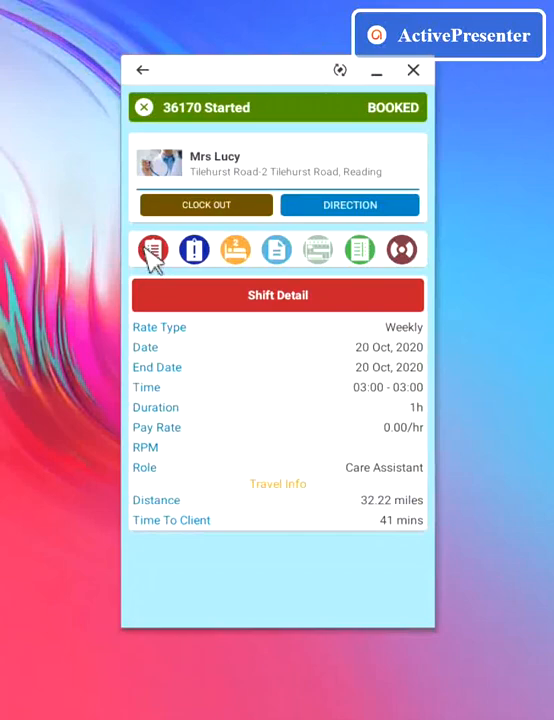
Show shift 36170's additional instructions, then its care plan with urgent 13/10/2020 entries.
click(235, 250)
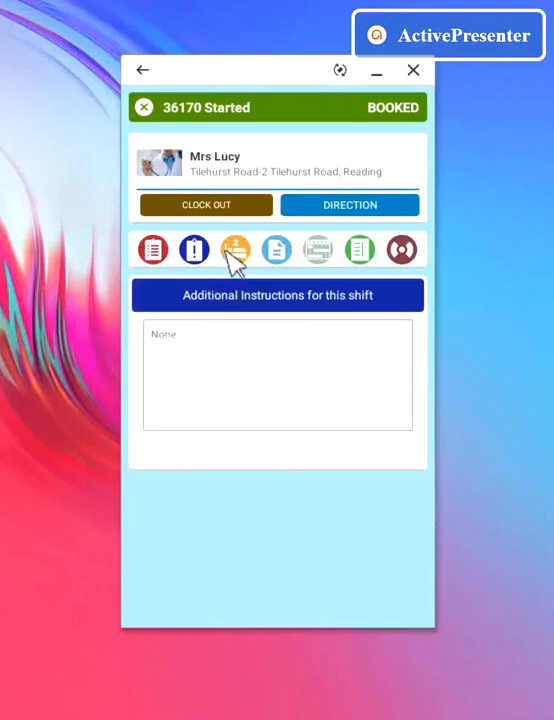
click(235, 250)
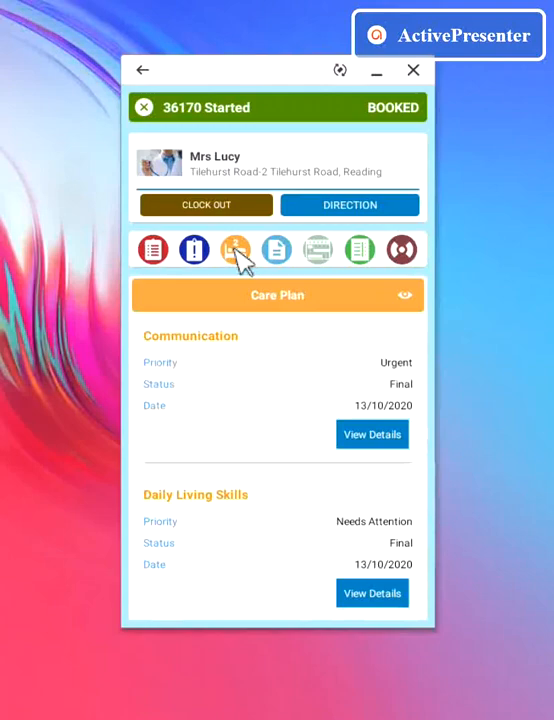
mouse_move(276, 260)
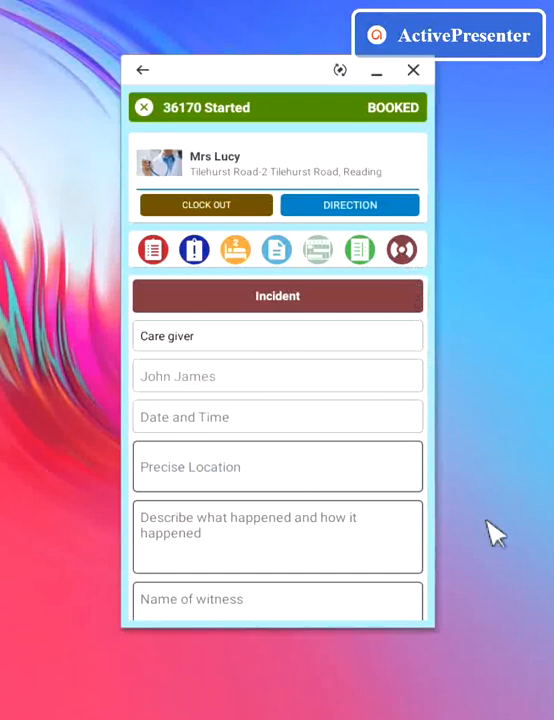
mouse_move(445, 683)
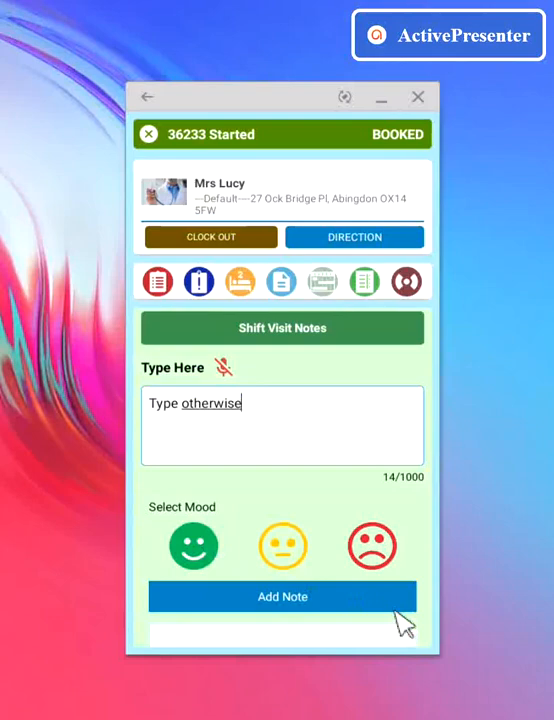
mouse_move(310, 616)
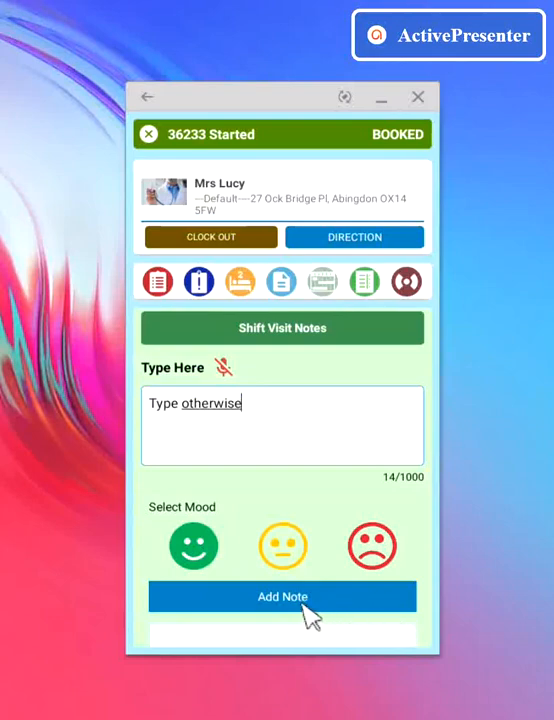
mouse_move(301, 620)
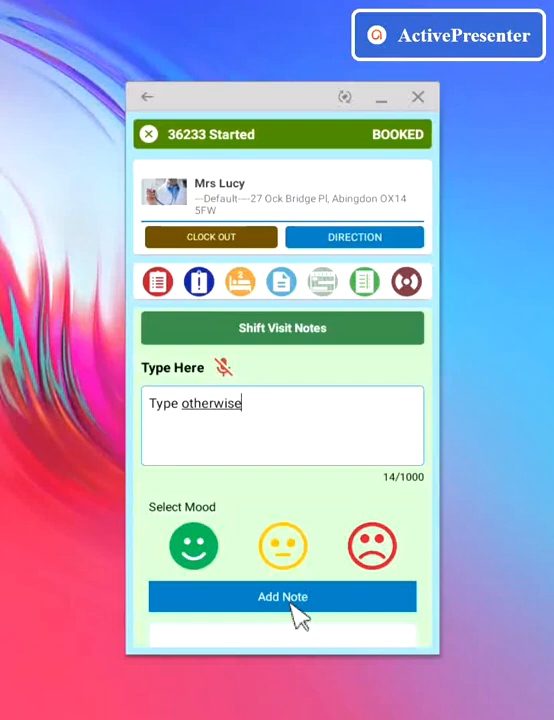
Save the visit note to started shift 36233.
click(322, 281)
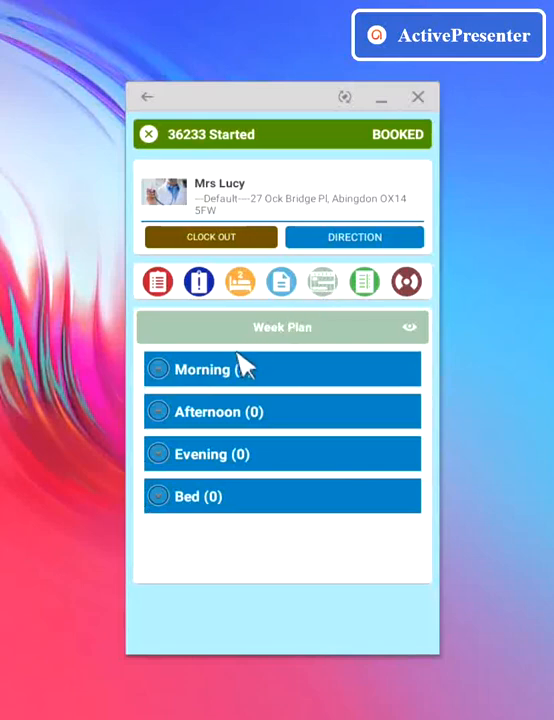
Record the morning Aspirin as Administered with a saved signature and mark Personal Hygiene 2 complete.
click(158, 369)
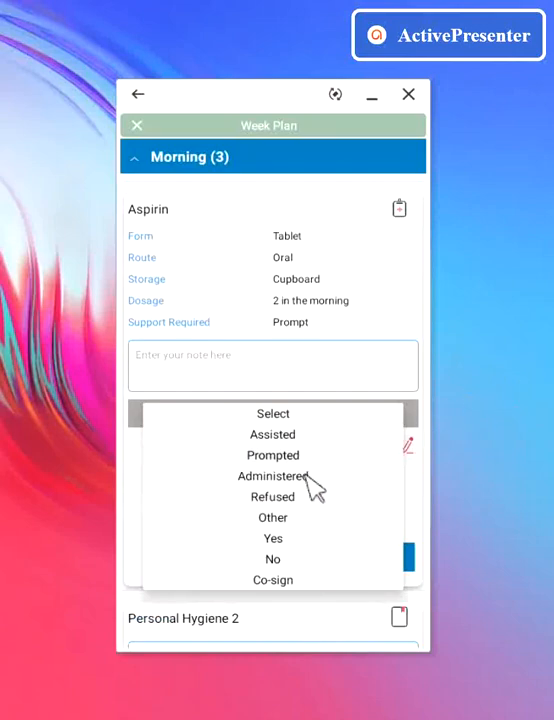
mouse_move(313, 490)
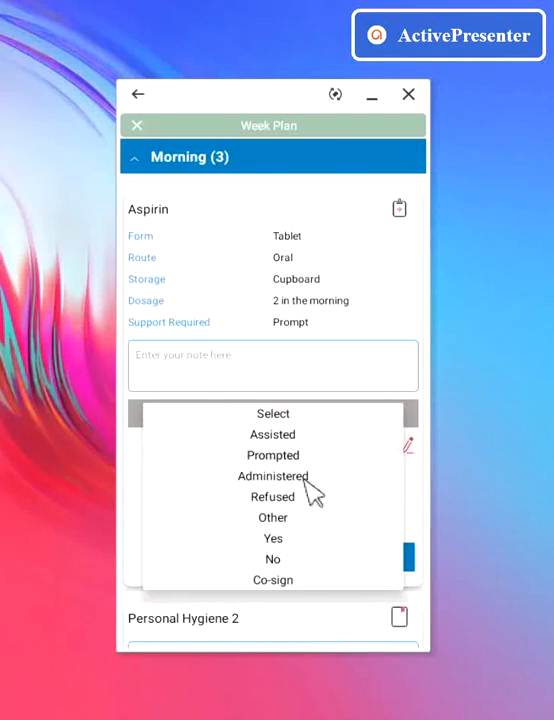
click(273, 475)
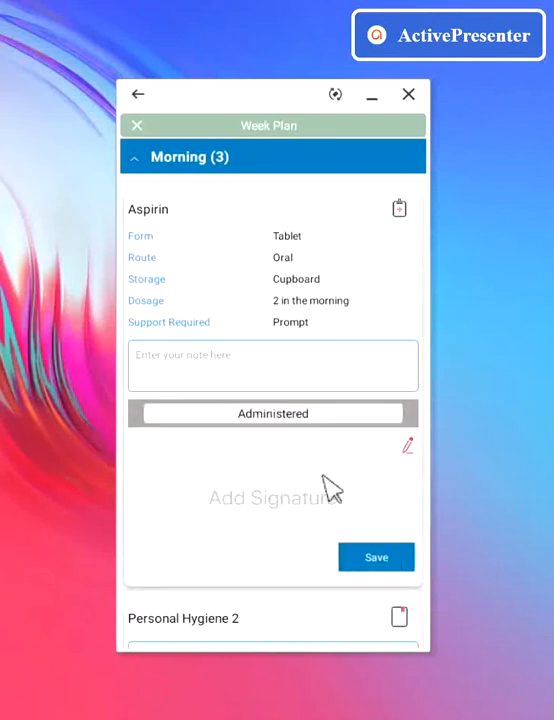
mouse_move(385, 478)
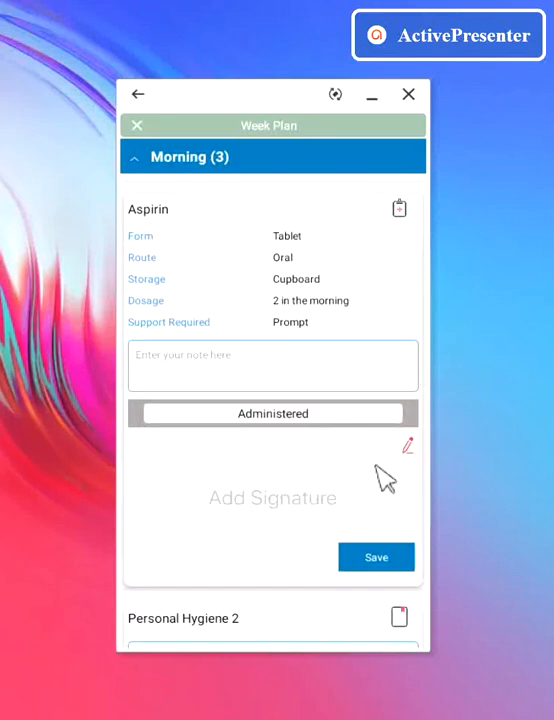
mouse_move(405, 460)
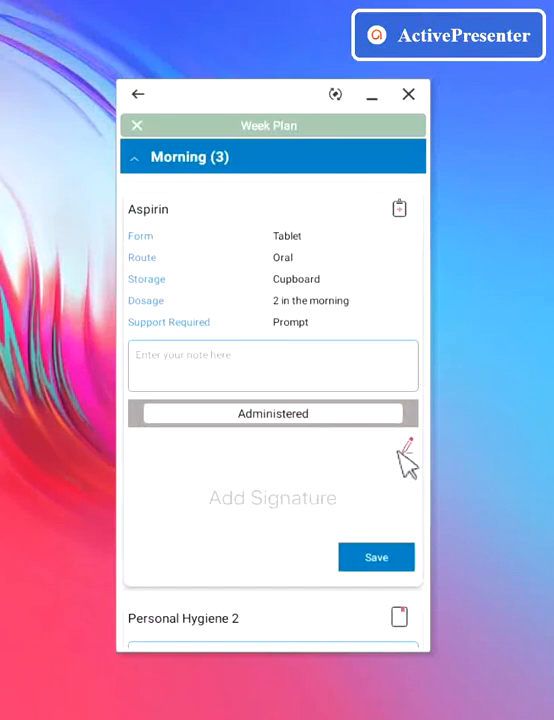
click(272, 498)
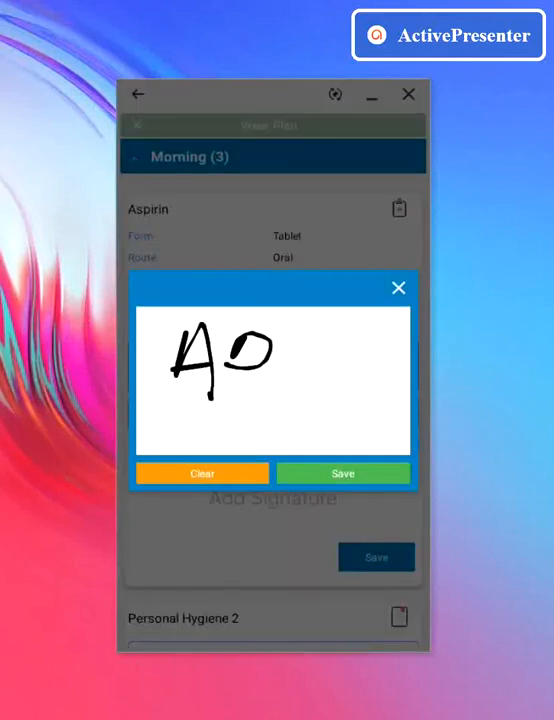
click(342, 473)
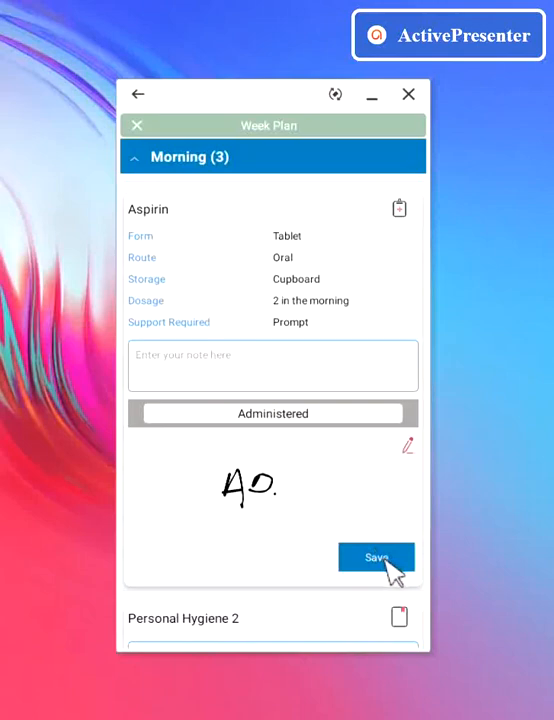
click(376, 557)
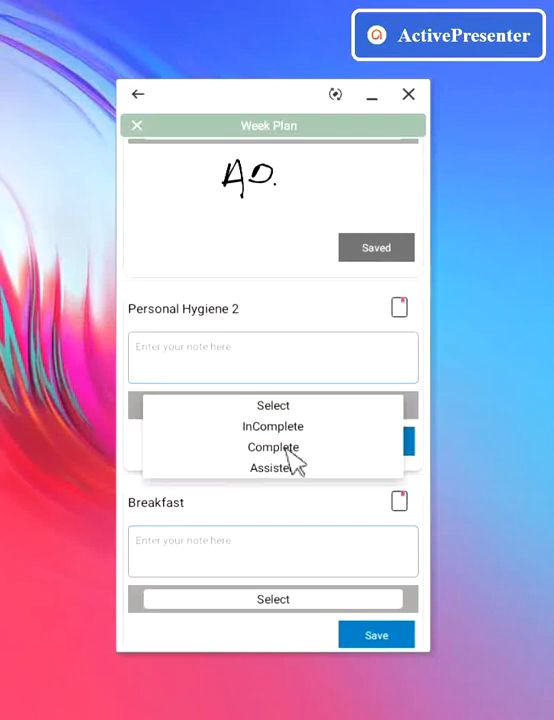
click(273, 447)
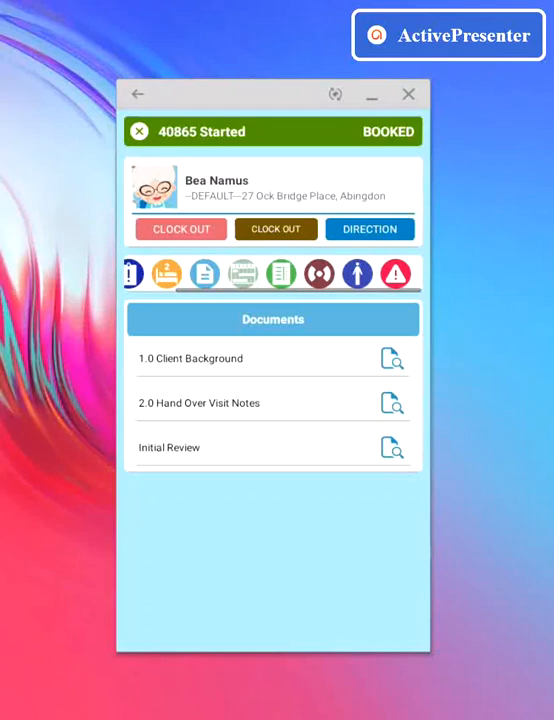
Bring up the Activity Risk Assessment form for started visit 40865.
click(395, 274)
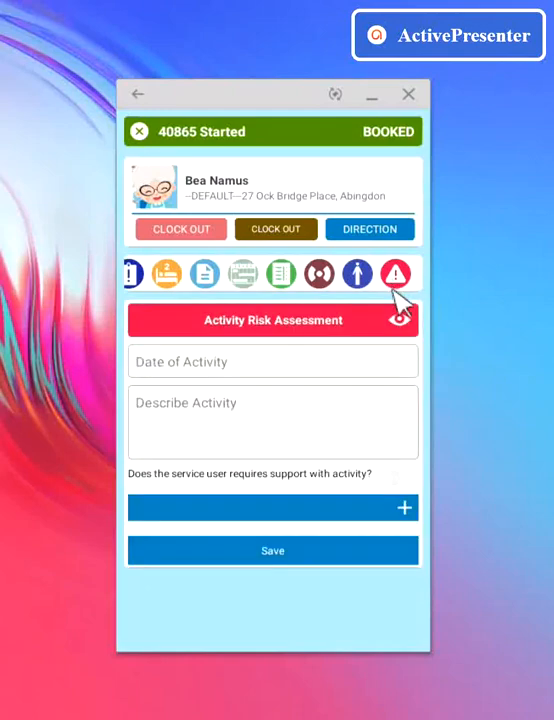
mouse_move(413, 487)
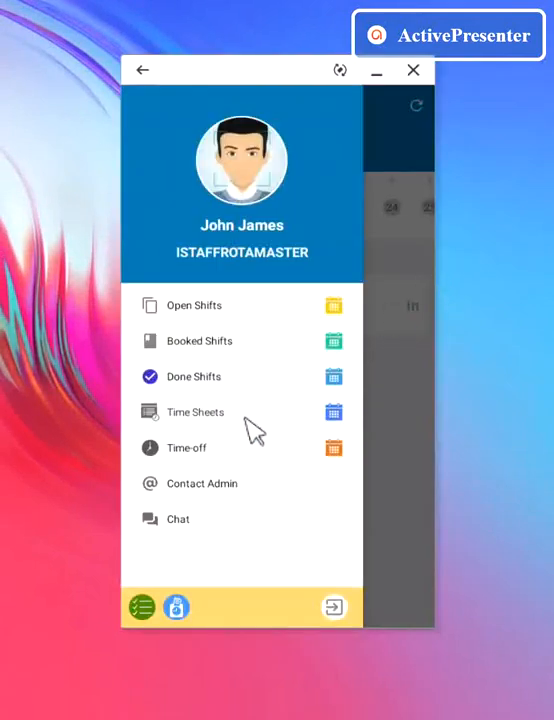
mouse_move(197, 463)
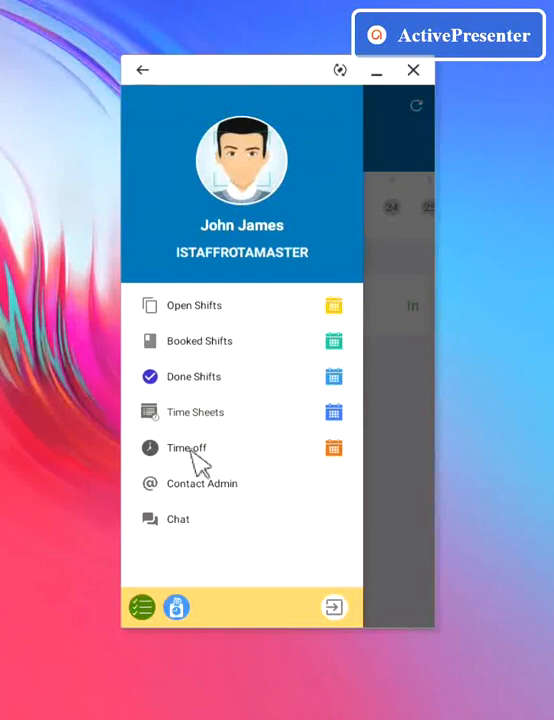
View the three time-off entries and start an empty Add Time-off form.
click(186, 447)
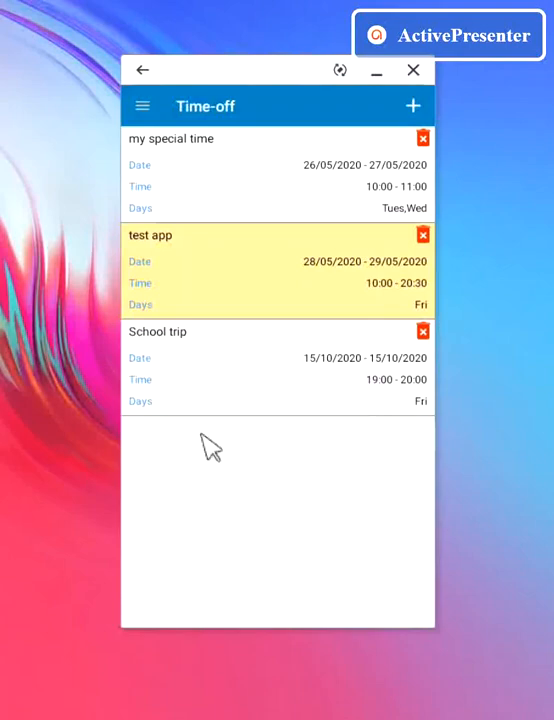
mouse_move(322, 275)
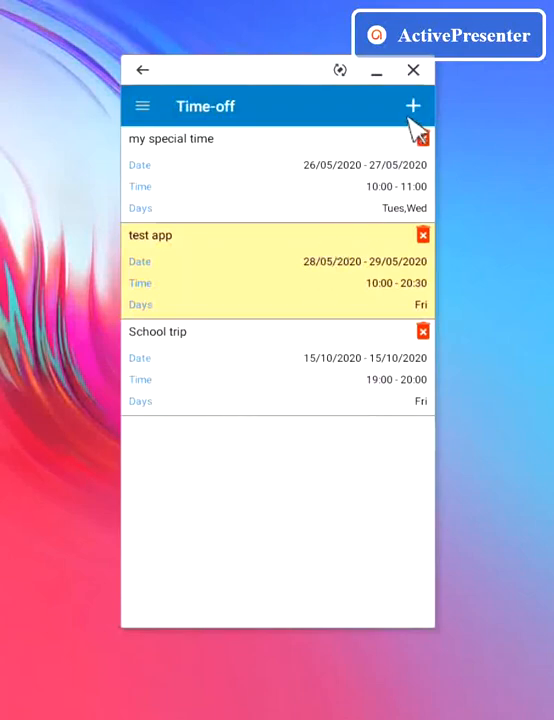
click(413, 106)
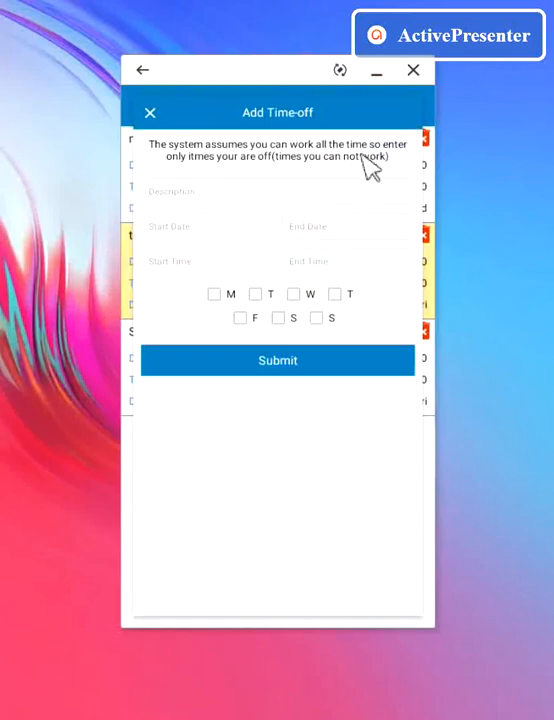
mouse_move(257, 263)
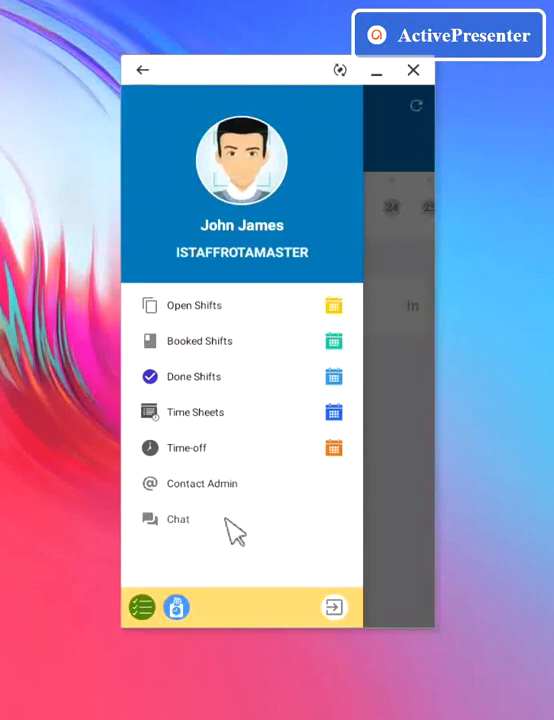
mouse_move(180, 530)
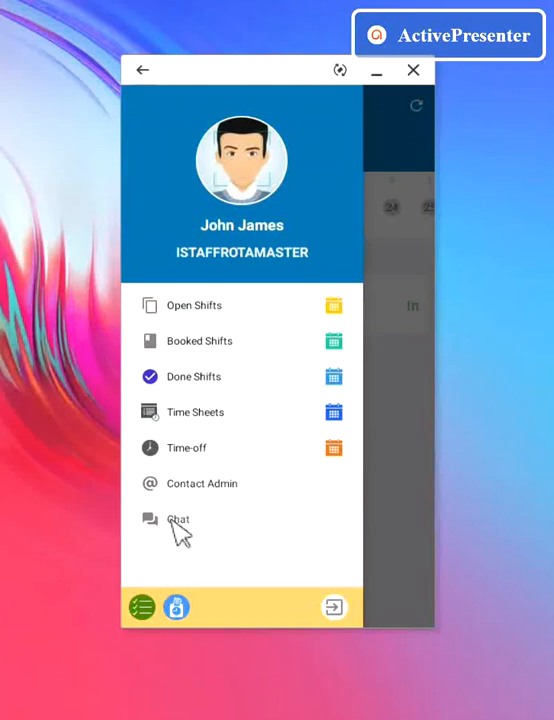
click(178, 519)
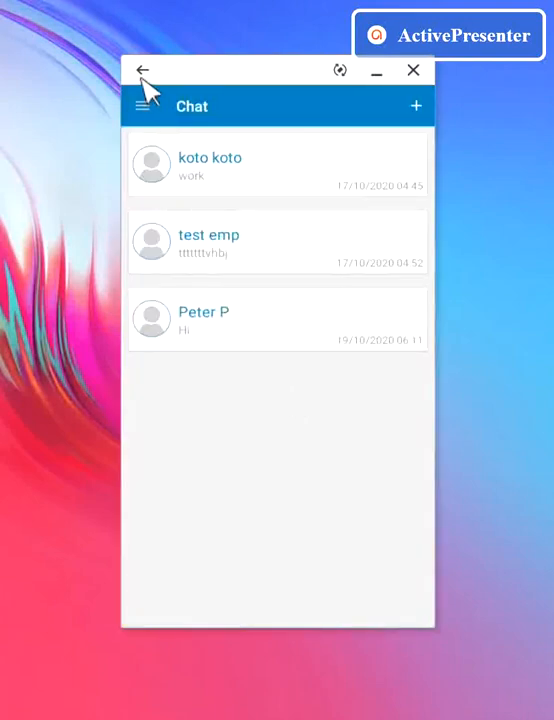
click(141, 70)
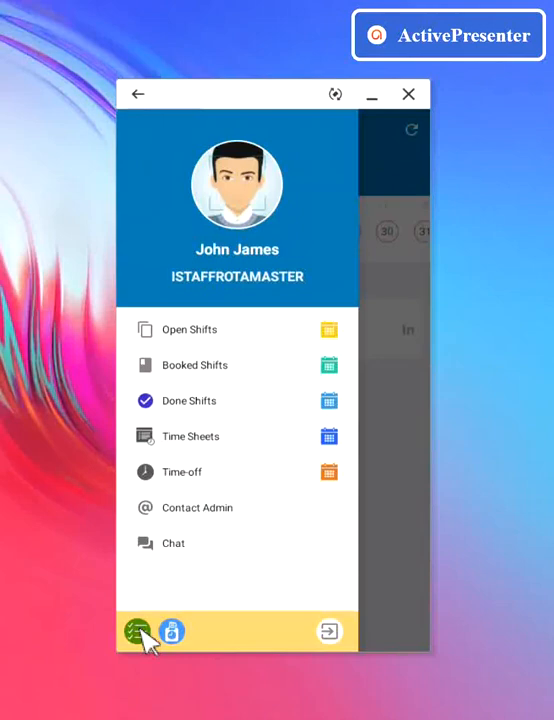
View the staff Shifts schedule for 27 October, then reopen the navigation menu.
click(137, 631)
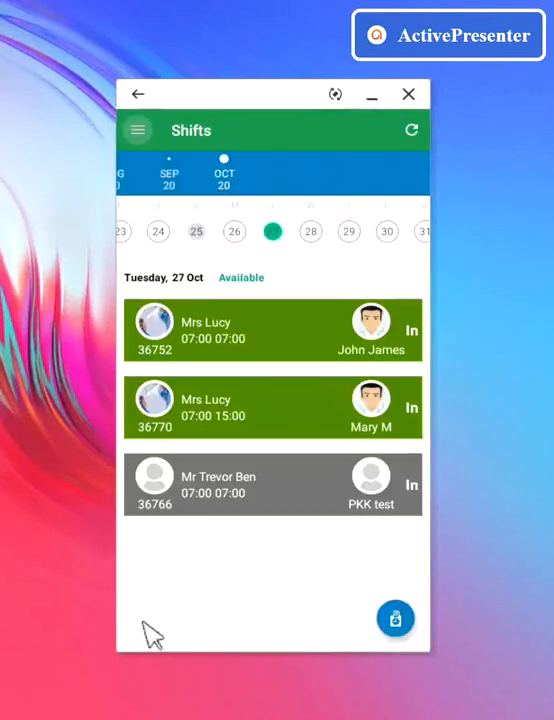
mouse_move(218, 505)
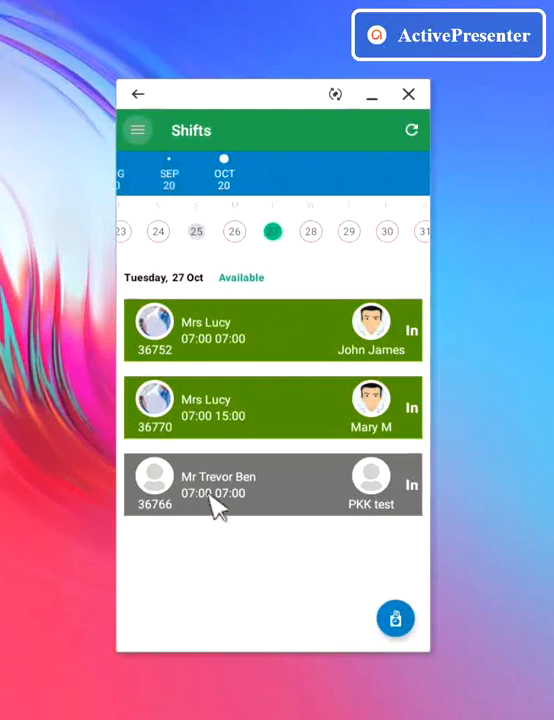
mouse_move(276, 388)
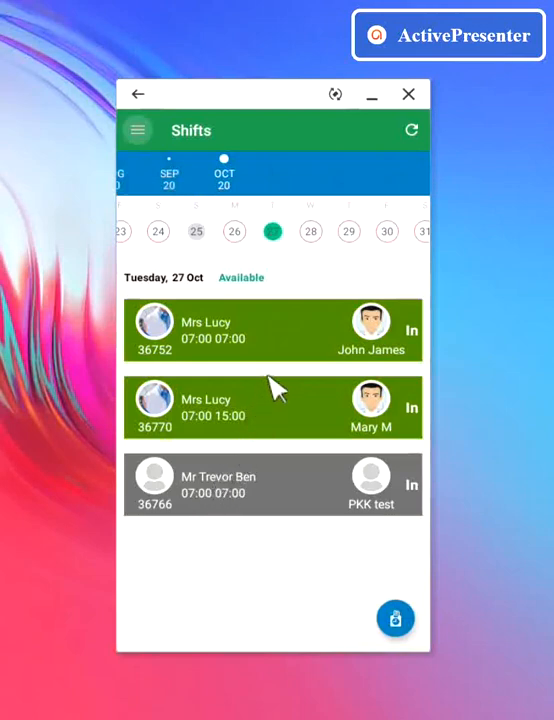
mouse_move(322, 430)
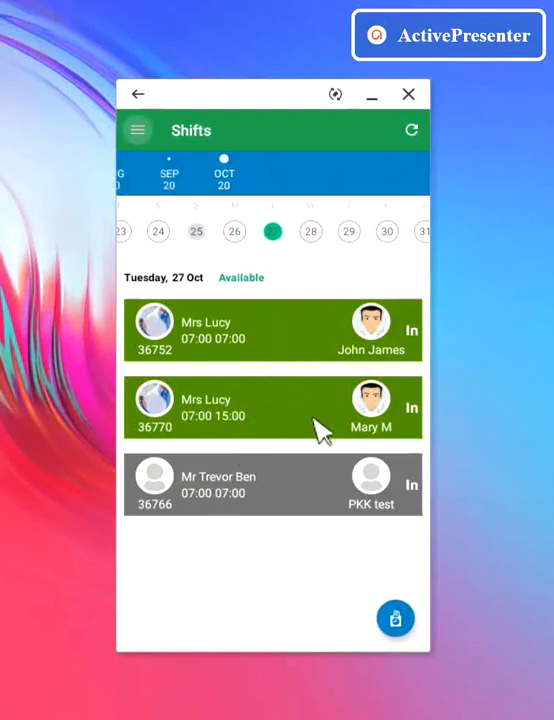
mouse_move(155, 175)
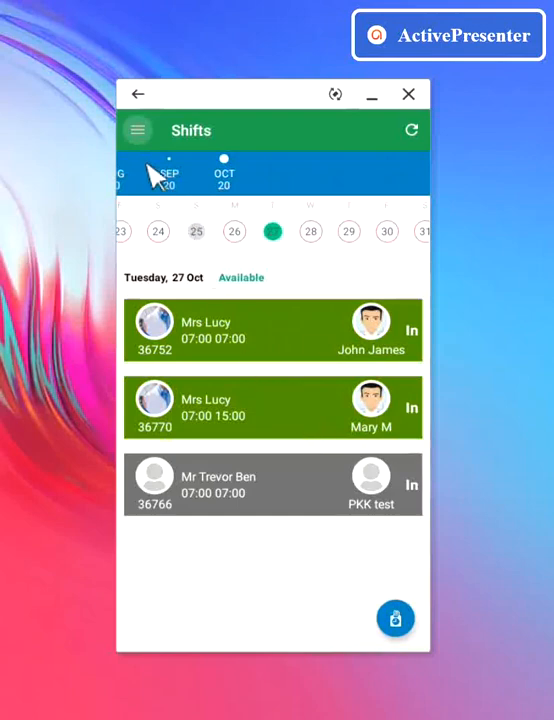
click(137, 130)
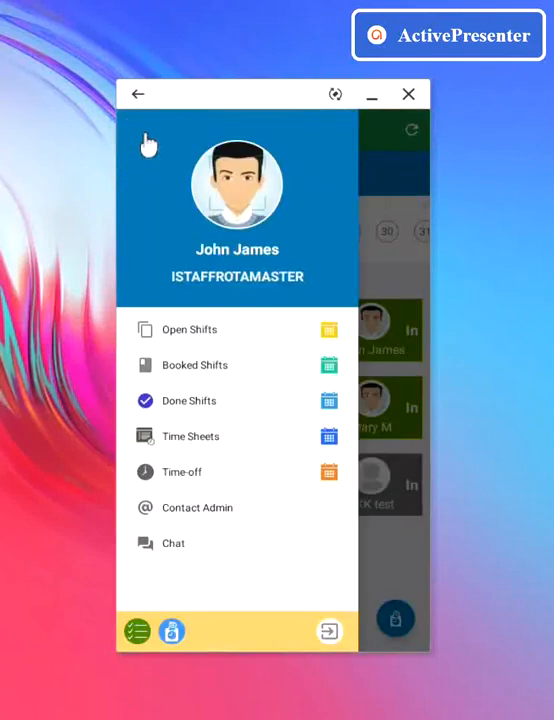
mouse_move(177, 553)
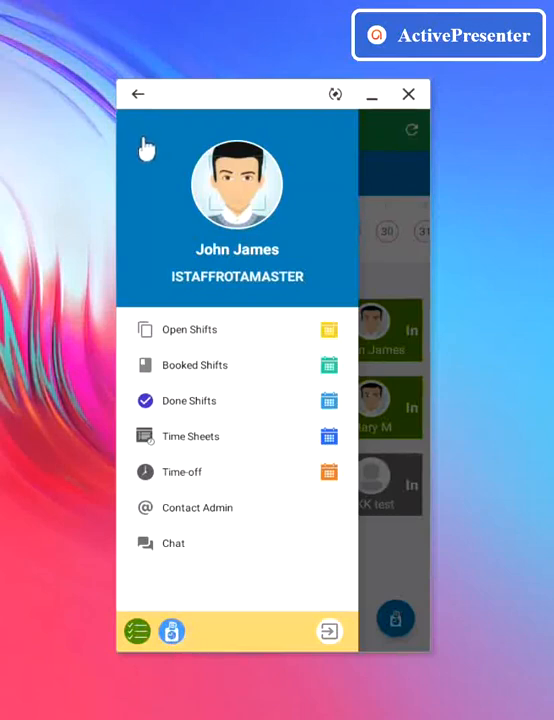
mouse_move(150, 243)
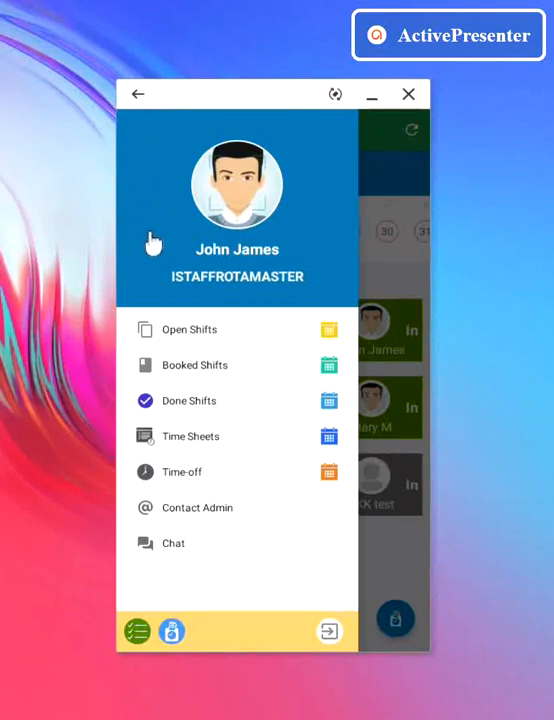